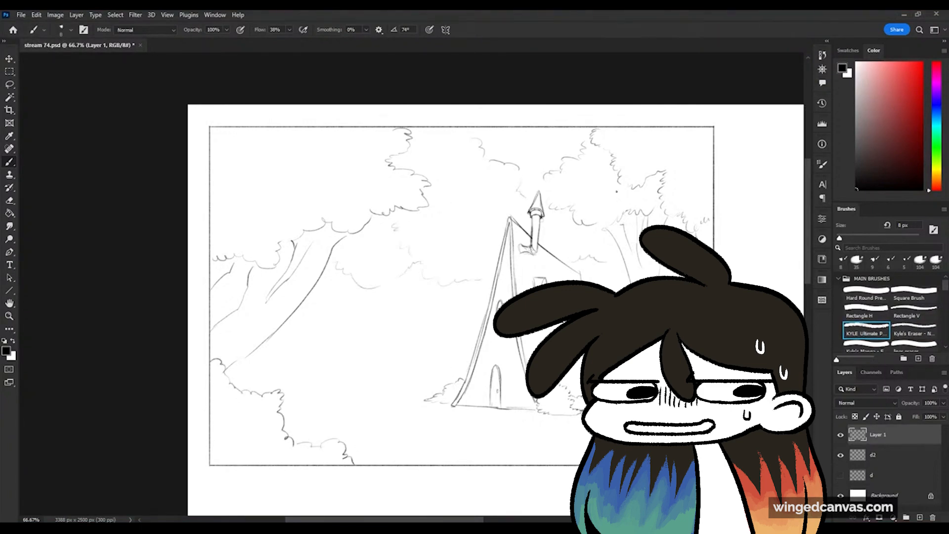
- Block in and render the forest A-frame house sketch in full daytime colour with the brush
click(9, 213)
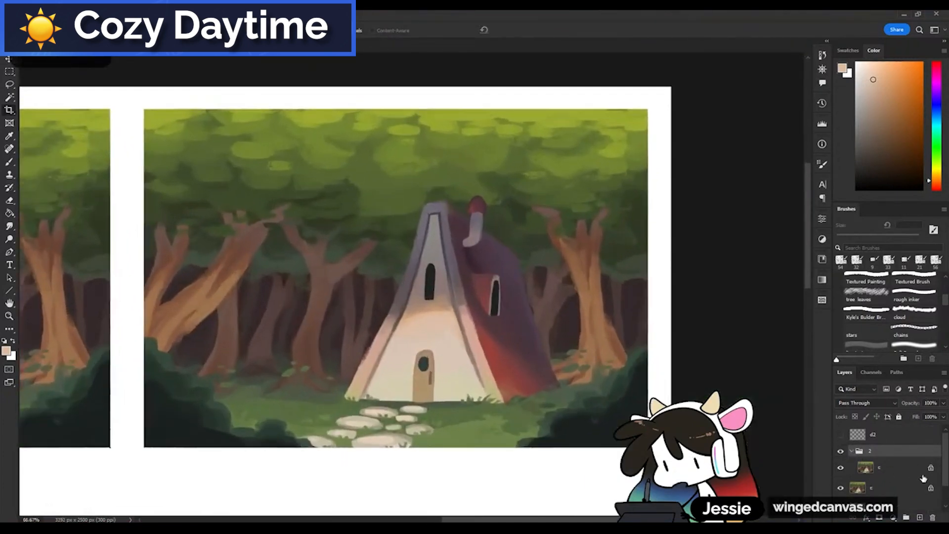
- Duplicate the painting group and tint the copy with a warm Multiply layer at about 62% opacity
right_click(871, 467)
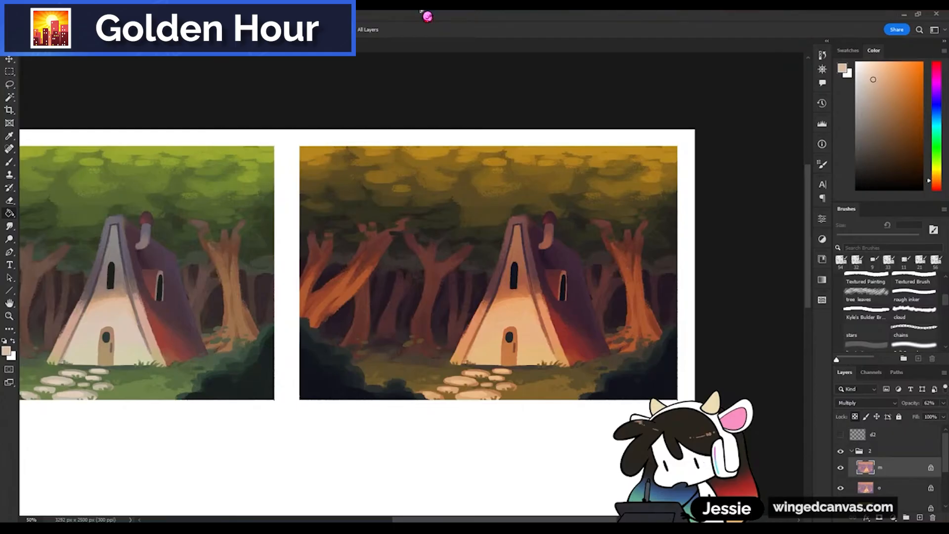
- Apply a purple-to-orange Gradient Map to the second panel and brush yellow rim light on the bushes
click(840, 467)
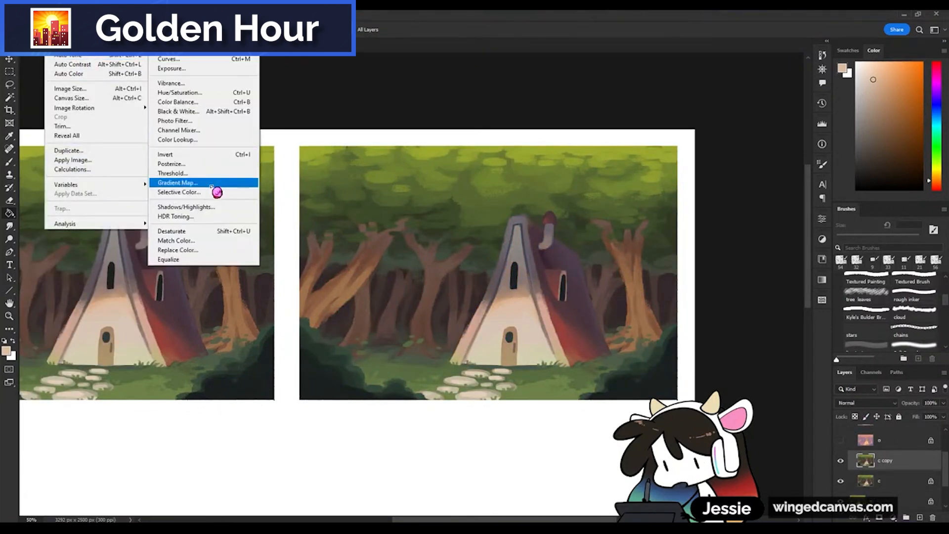
click(177, 183)
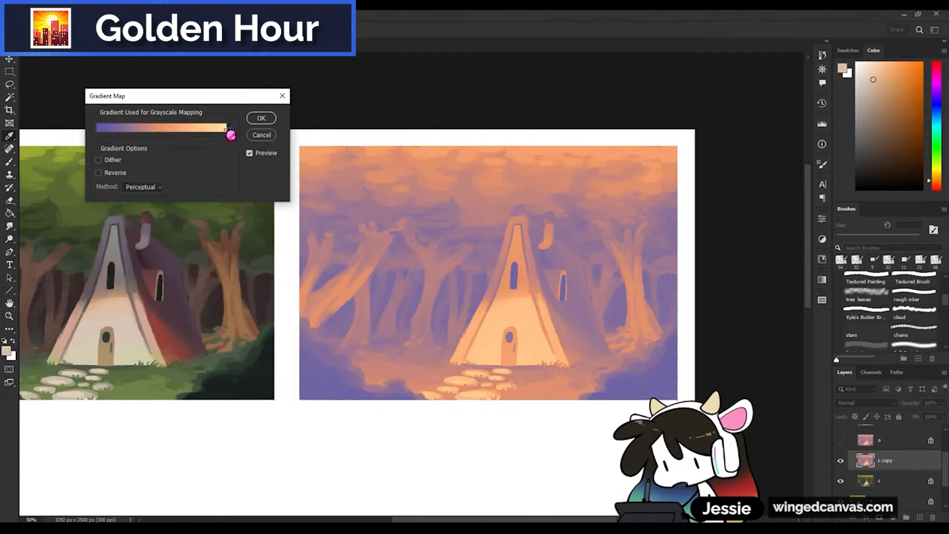
click(261, 135)
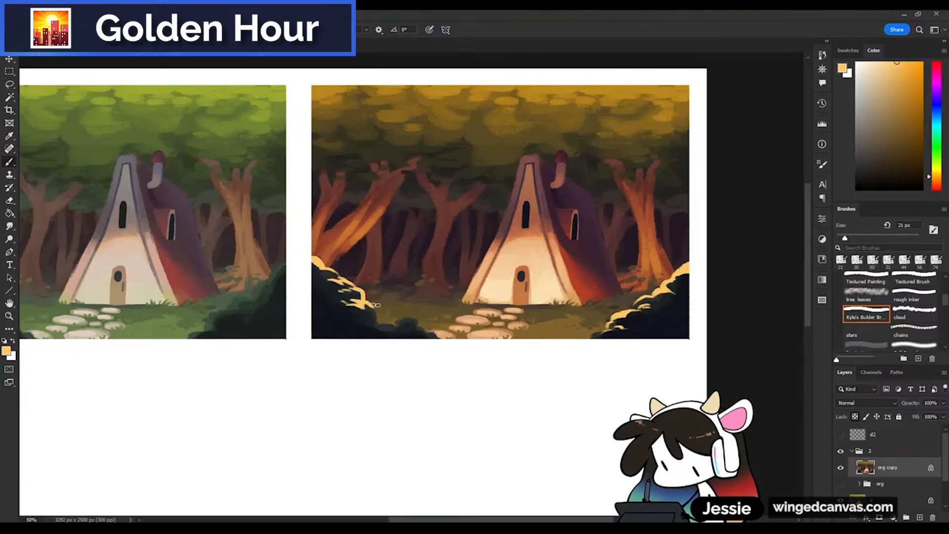
mouse_move(339, 266)
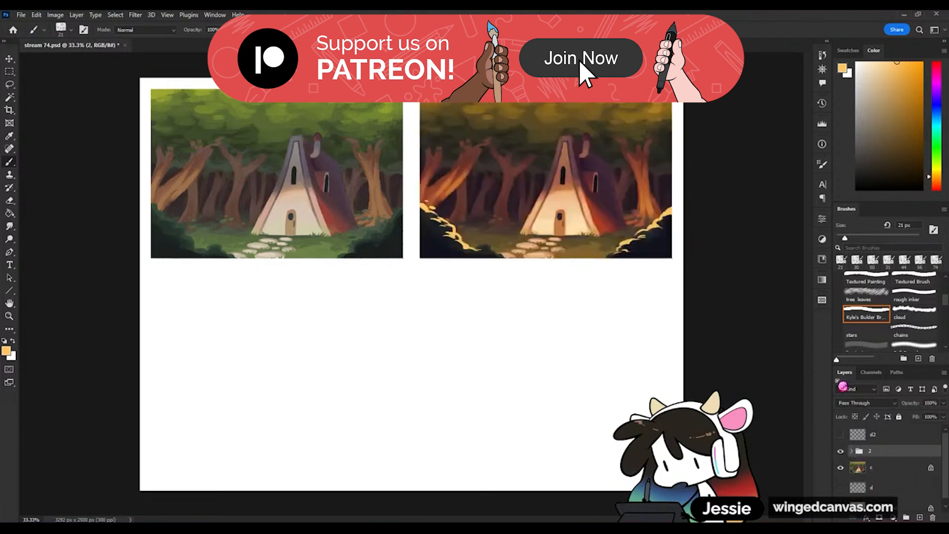
- Brush handwritten mood labels on a txt layer and duplicate the painting into a third panel
click(580, 58)
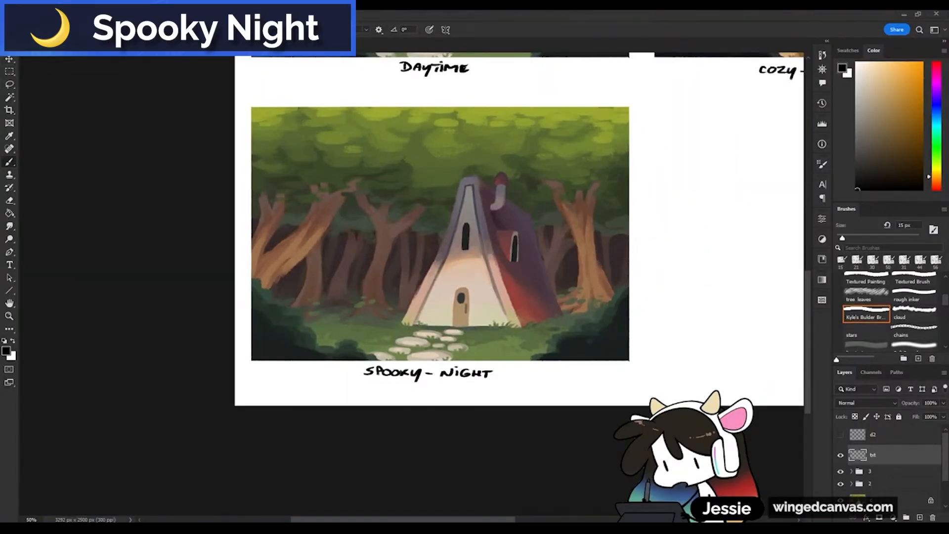
- Apply a navy-to-purple Gradient Map to the third panel and duplicate the painting for a fourth
scroll(up, 3)
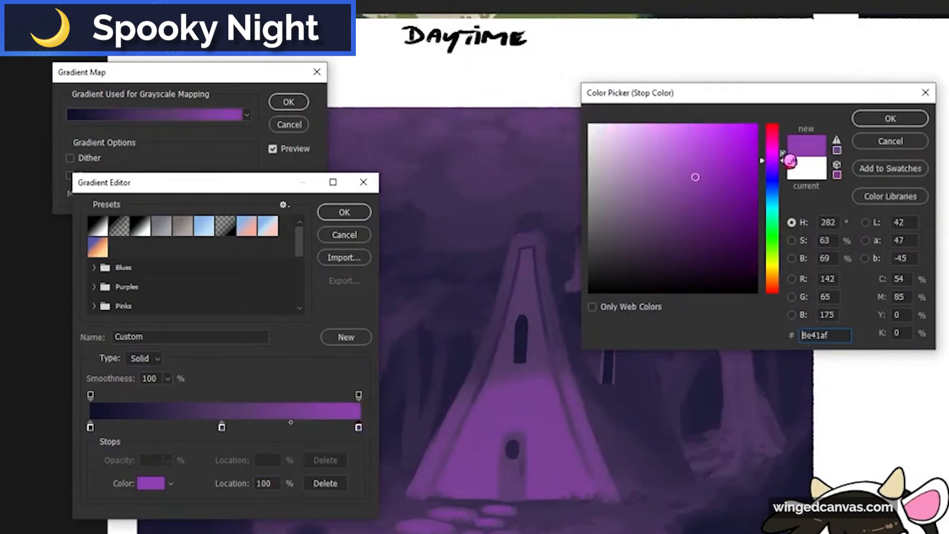
click(718, 262)
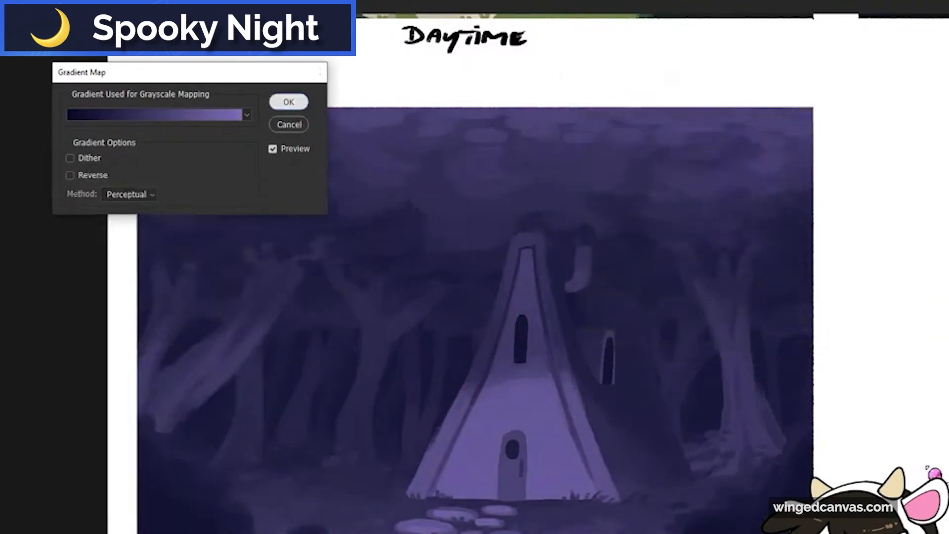
click(289, 101)
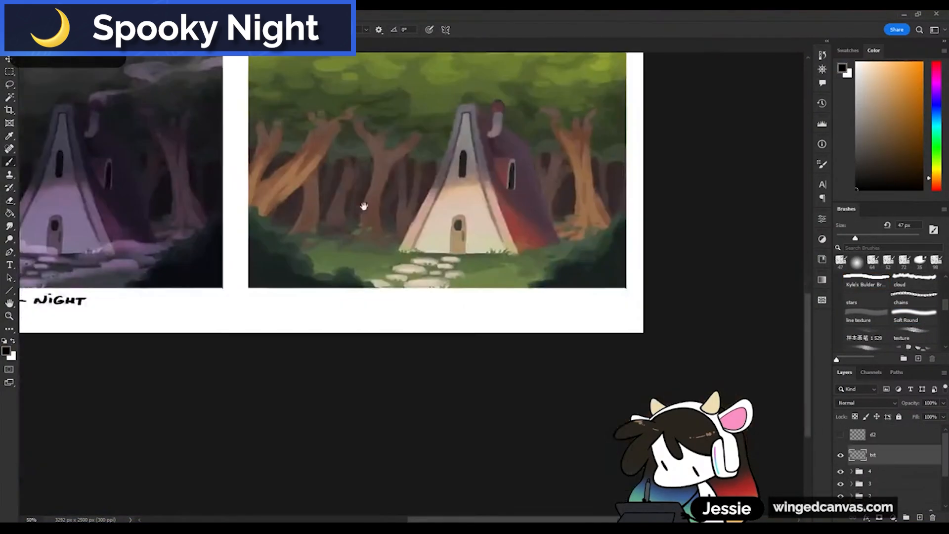
- Set the fourth panel's colour layer to Hue blend around 41% opacity for a green-grey mood
scroll(up, 3)
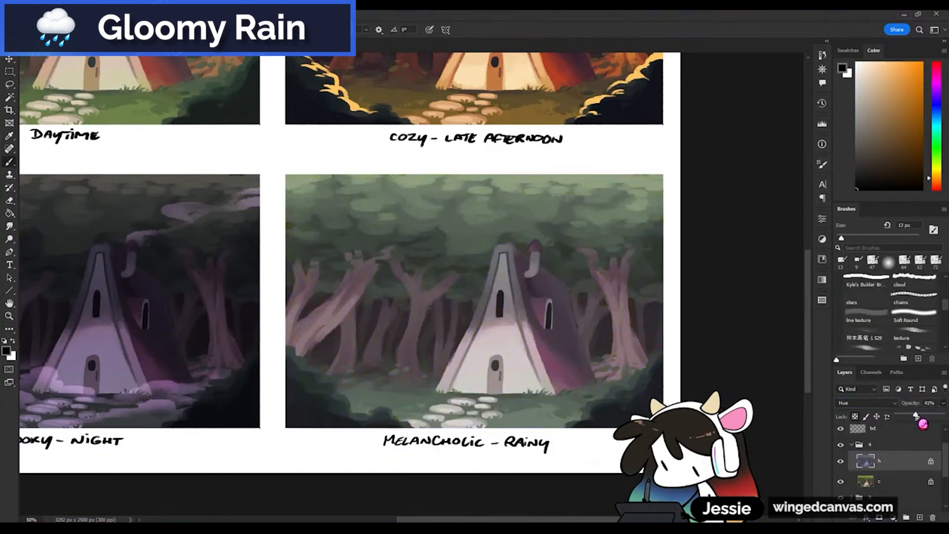
click(853, 402)
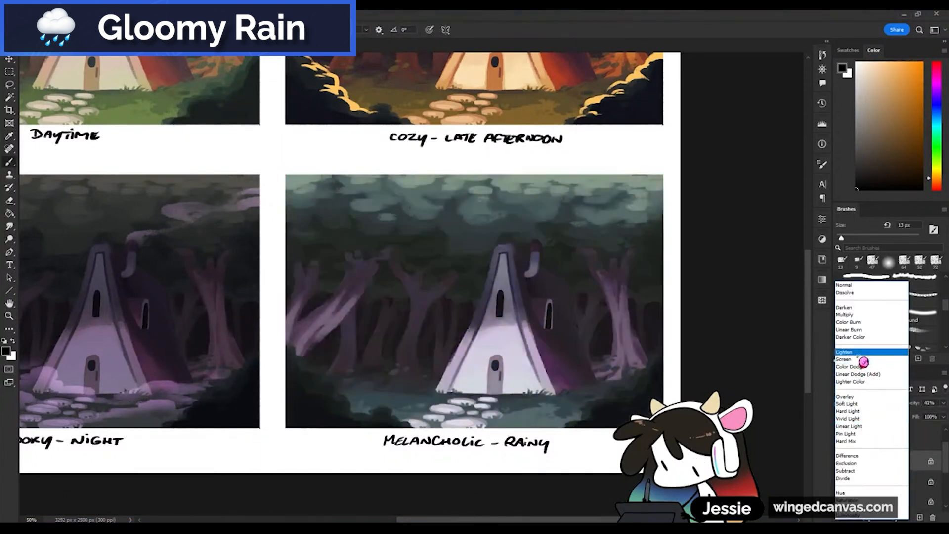
click(845, 315)
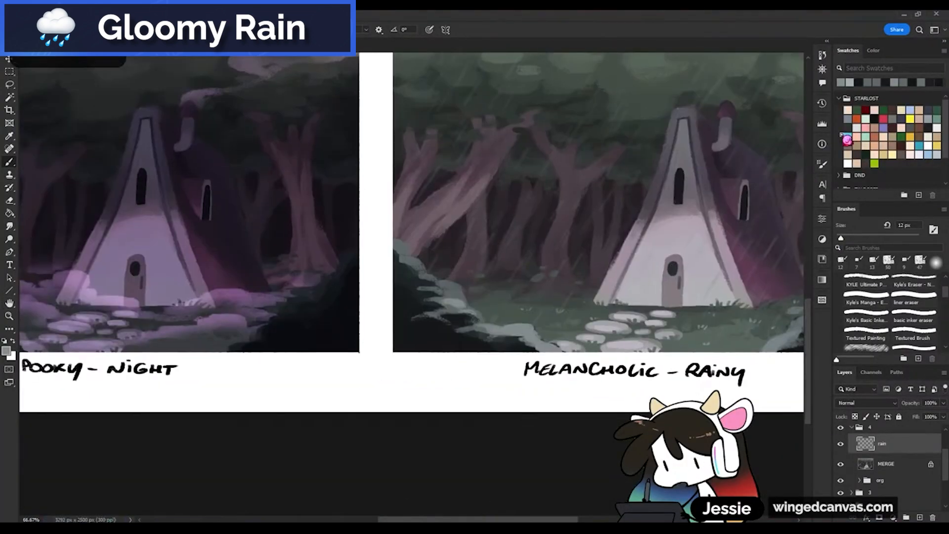
- Draw diagonal rain streaks and puddle ripples on a new rain layer with a thin brush
click(873, 51)
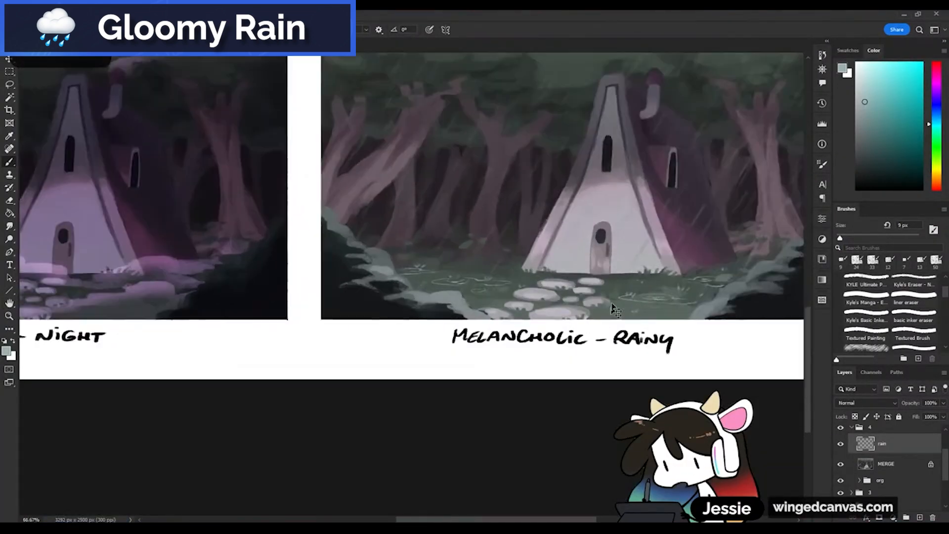